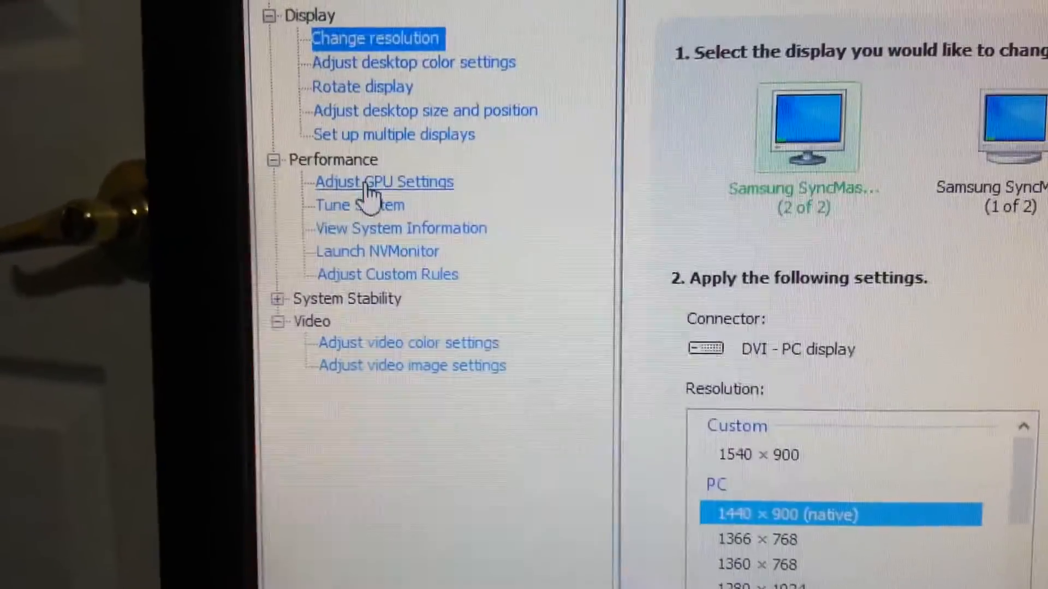
Step: Go to the Adjust GPU Settings page under Performance
{"action": "left_click", "coordinate": [383, 182]}
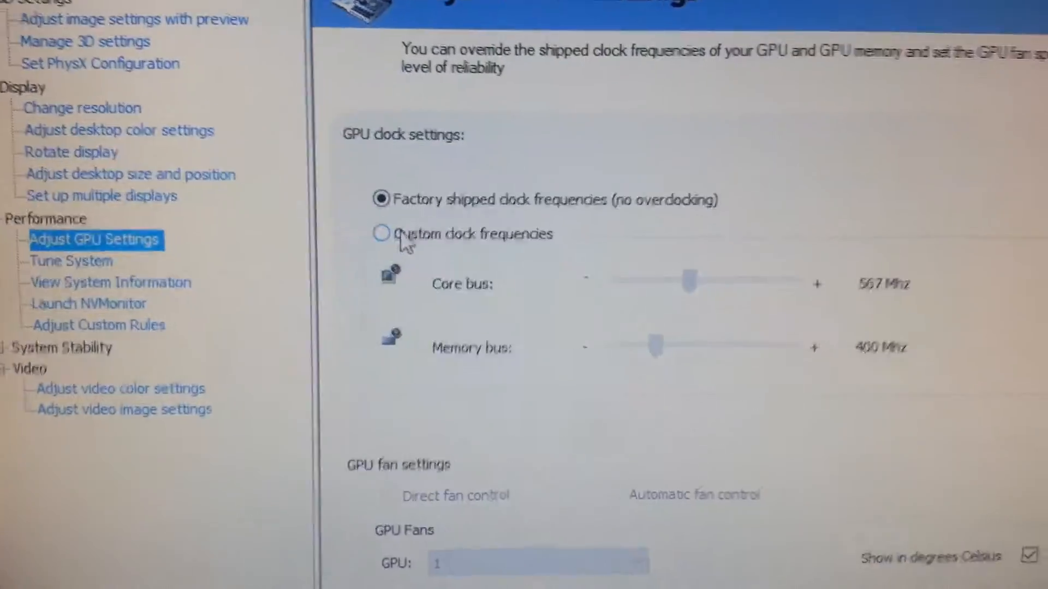
Step: Enable Custom clock frequencies and set core bus 776 MHz, memory bus 530 MHz
{"action": "left_click", "coordinate": [381, 233]}
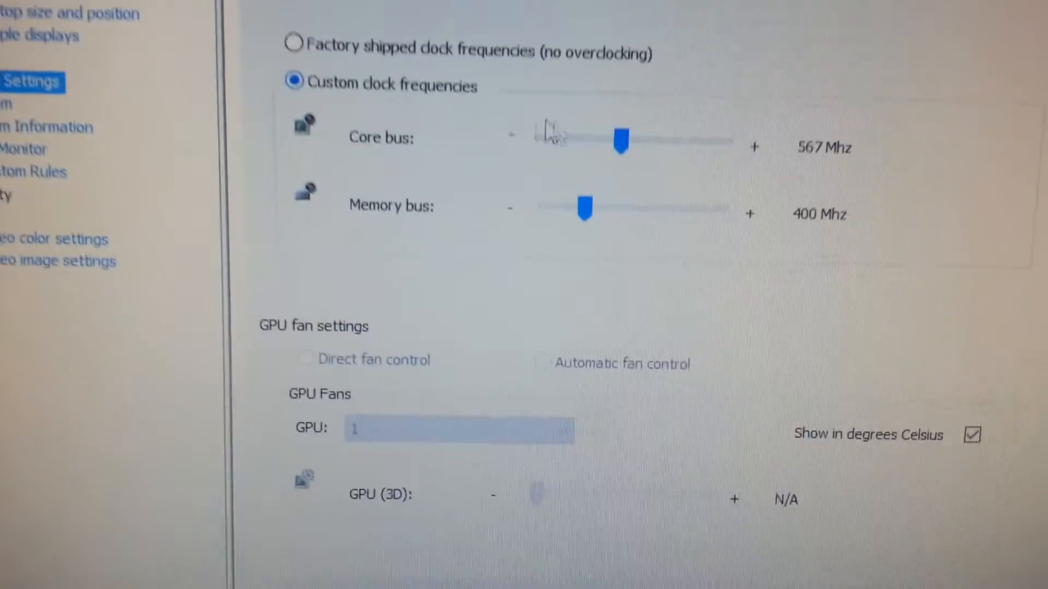
{"action": "scroll", "scroll_direction": "down", "scroll_amount": 3}
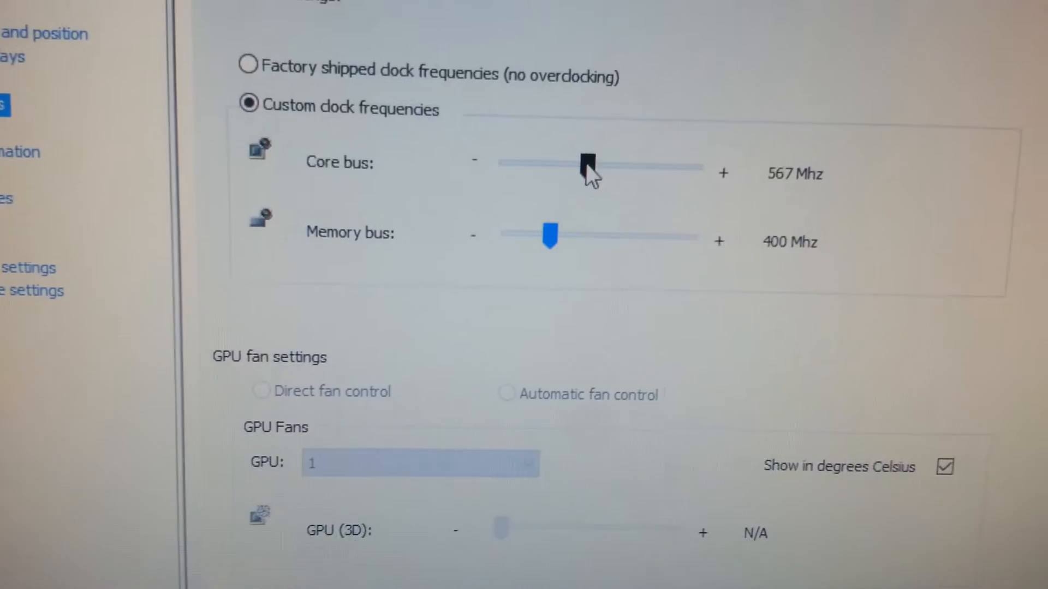
{"action": "left_click_drag", "start_coordinate": [587, 163], "coordinate": [593, 209]}
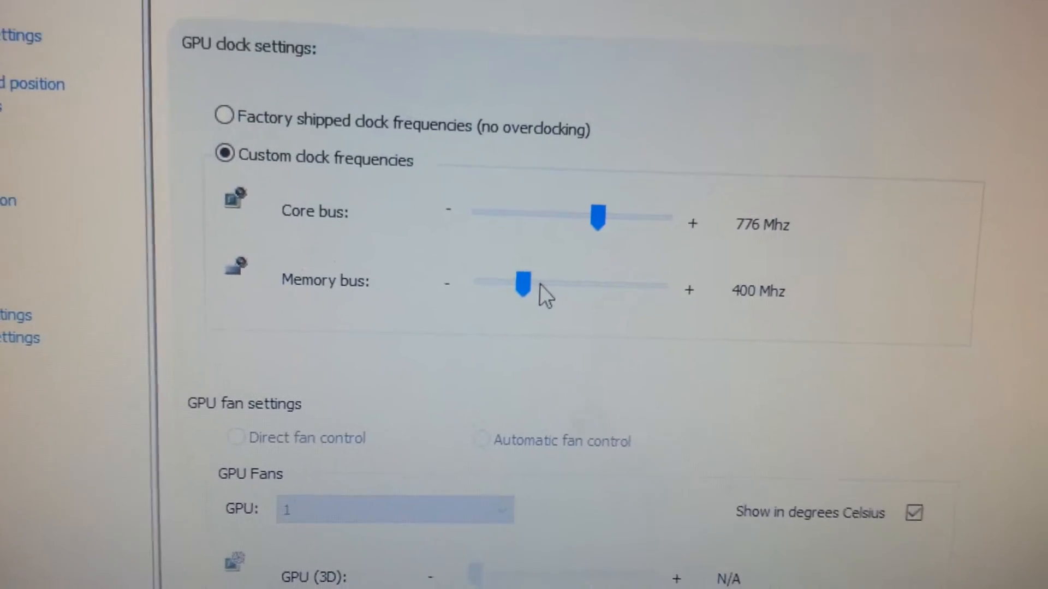
{"action": "left_click_drag", "start_coordinate": [521, 284], "coordinate": [532, 334]}
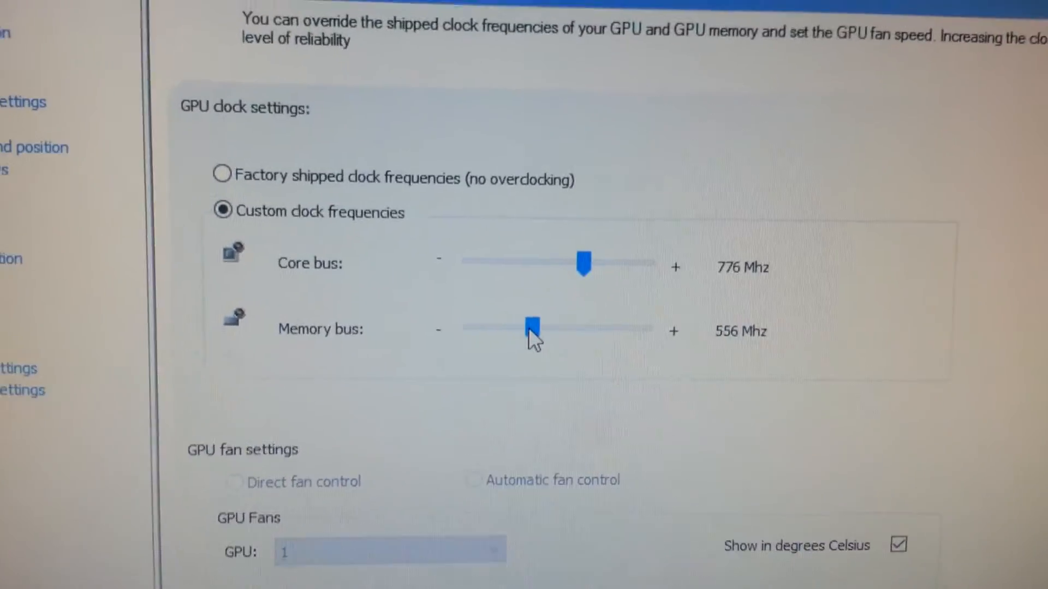
{"action": "left_click_drag", "start_coordinate": [534, 332], "coordinate": [534, 327]}
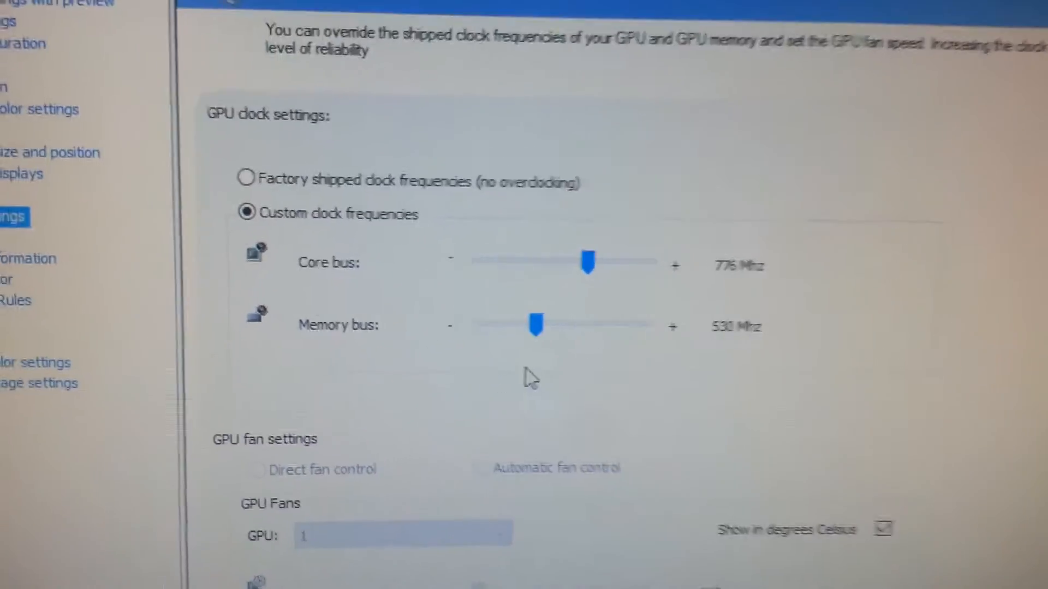
{"action": "scroll", "scroll_direction": "down", "scroll_amount": 3}
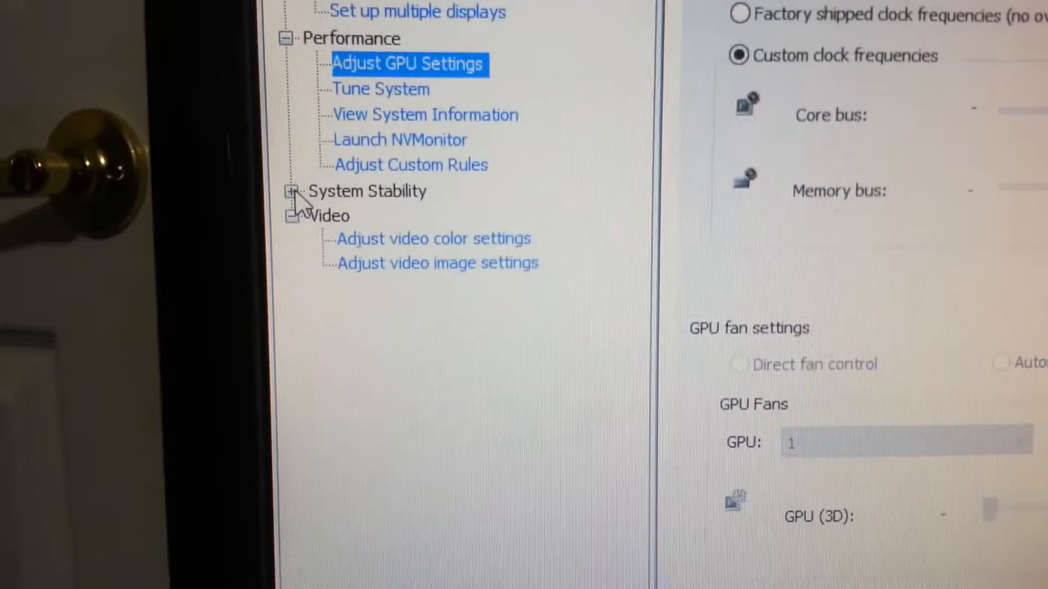
Step: Run a stability test from System Stability with only the GPU ticked
{"action": "left_click", "coordinate": [293, 192]}
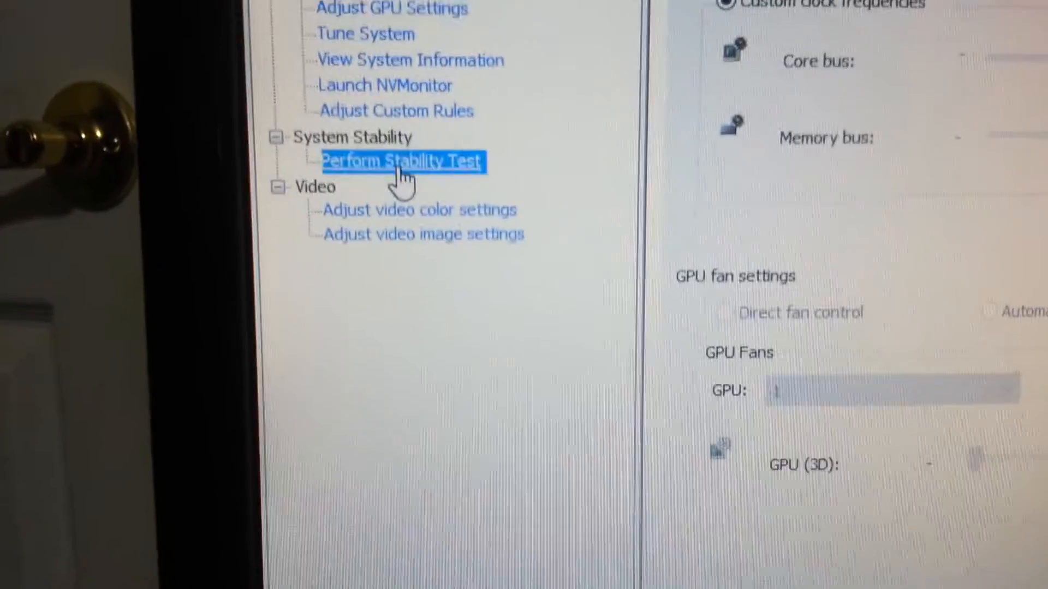
{"action": "left_click", "coordinate": [400, 162]}
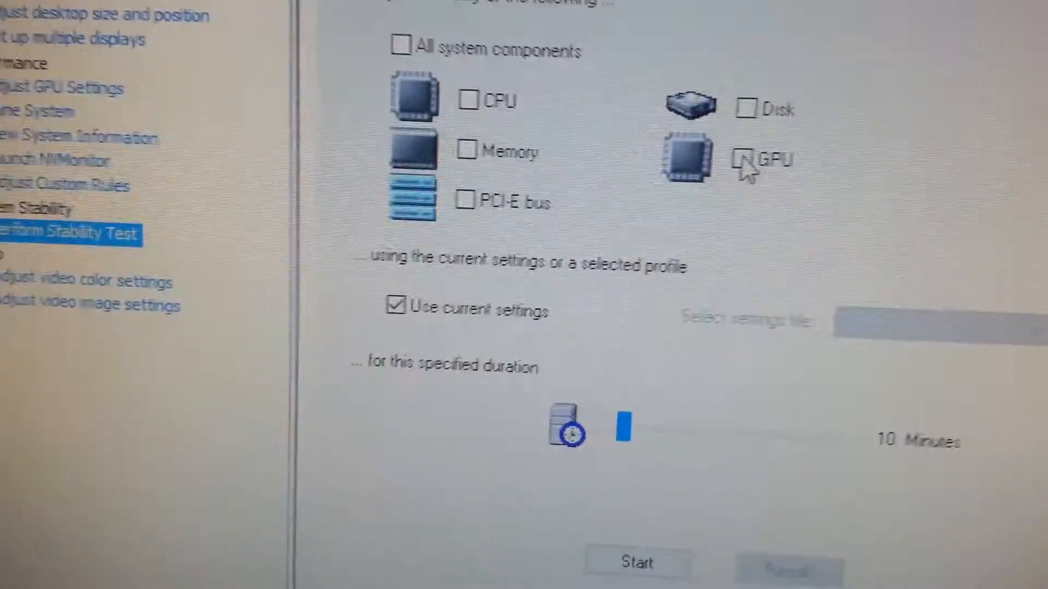
{"action": "left_click", "coordinate": [746, 159]}
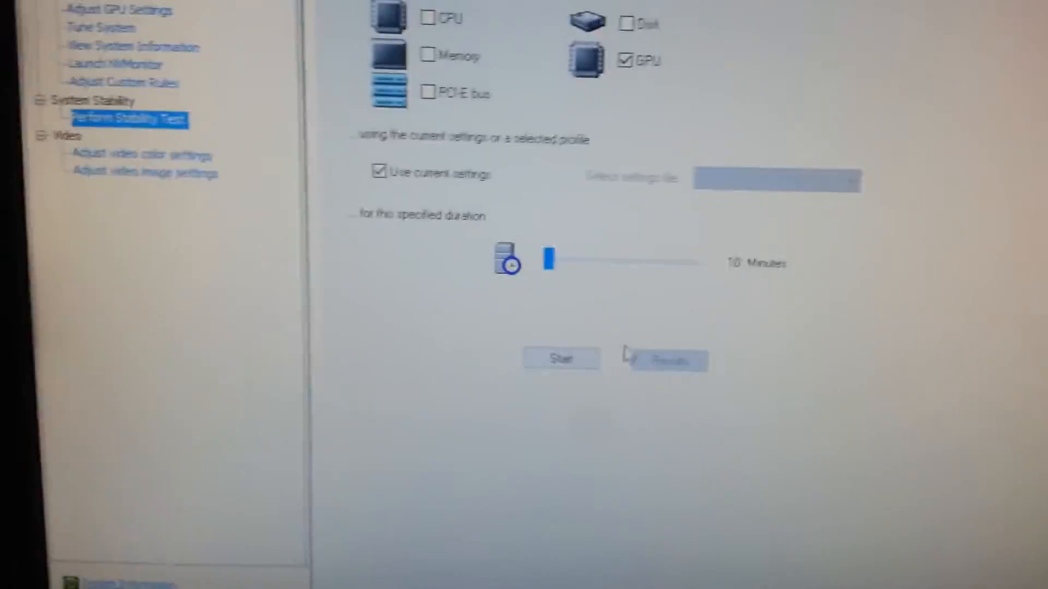
{"action": "left_click", "coordinate": [560, 359]}
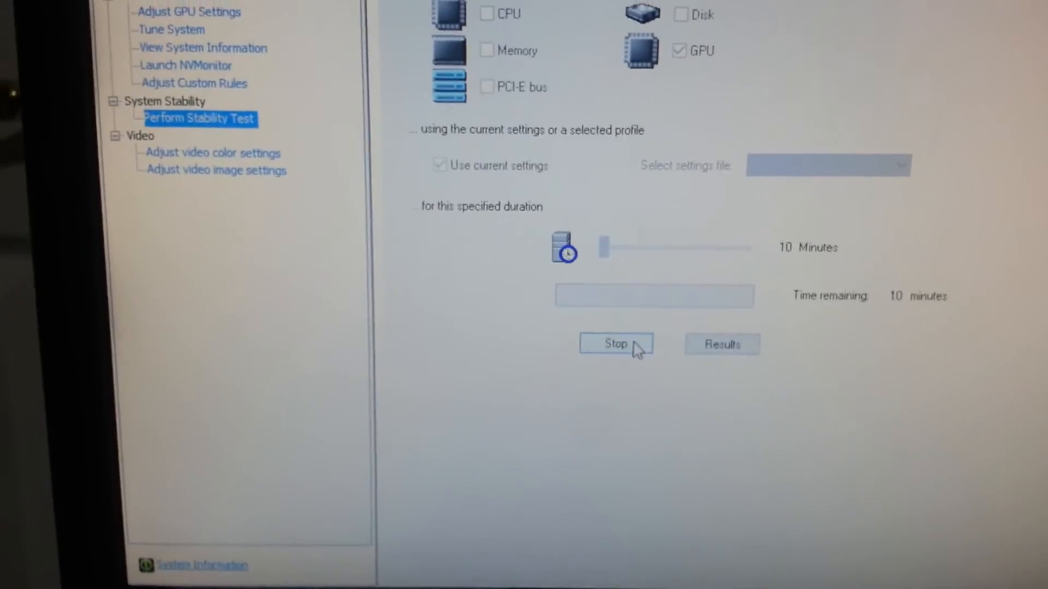